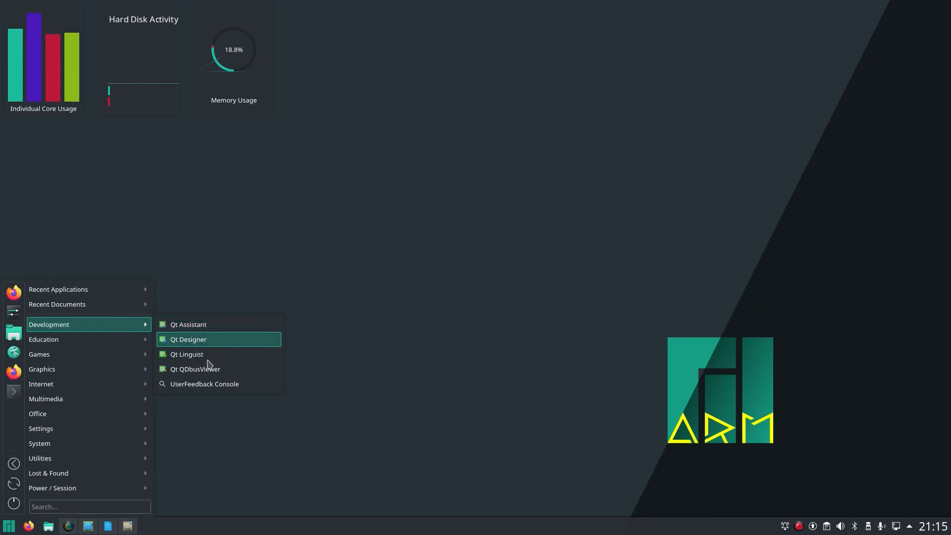
pyautogui.moveTo(72, 451)
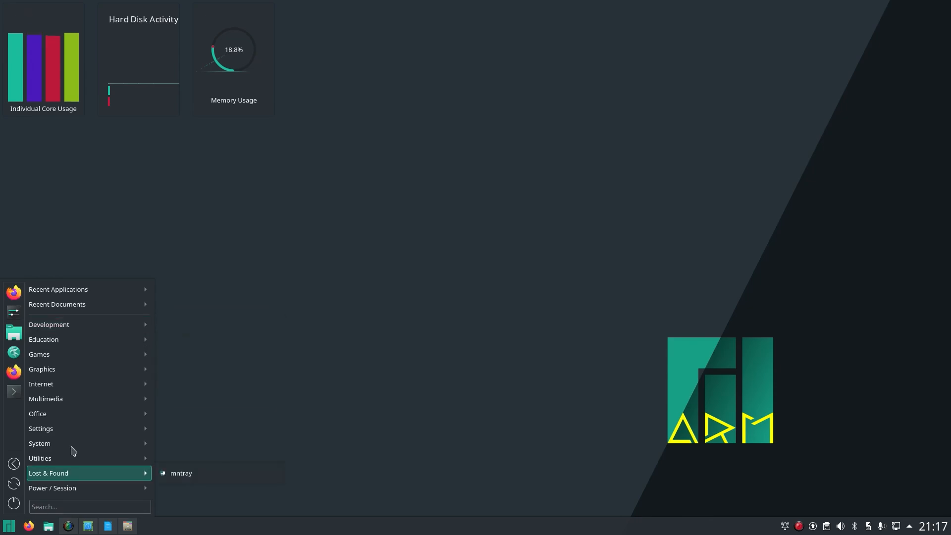
pyautogui.moveTo(73, 444)
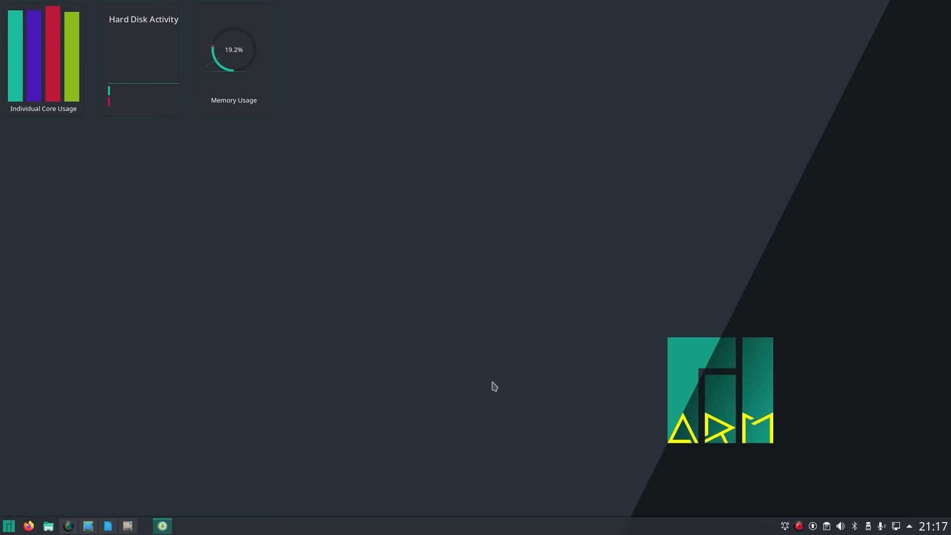
# Step: Dismiss the application launcher by clicking the empty desktop, revealing the system monitor widgets
pyautogui.click(161, 525)
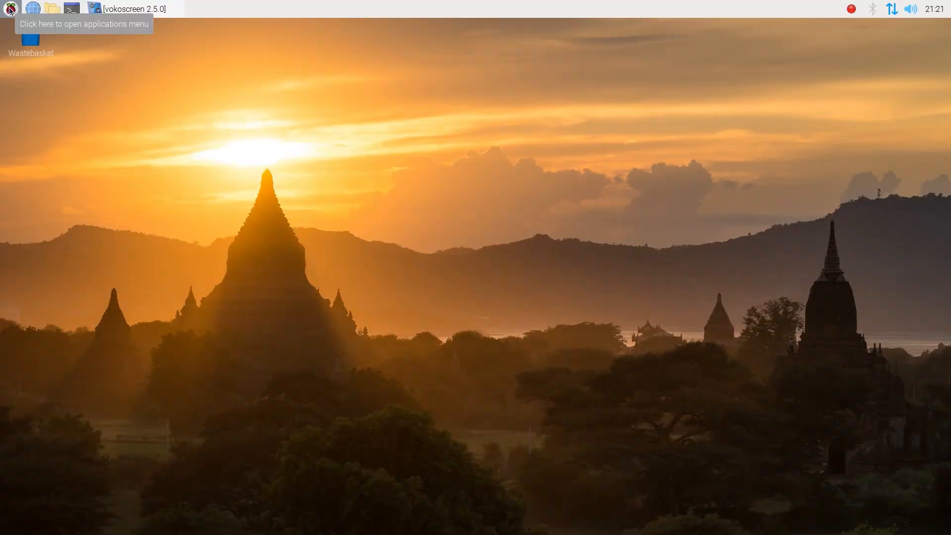
# Step: Open the Raspberry Pi applications menu to show the Office category's LibreOffice entries
pyautogui.click(9, 8)
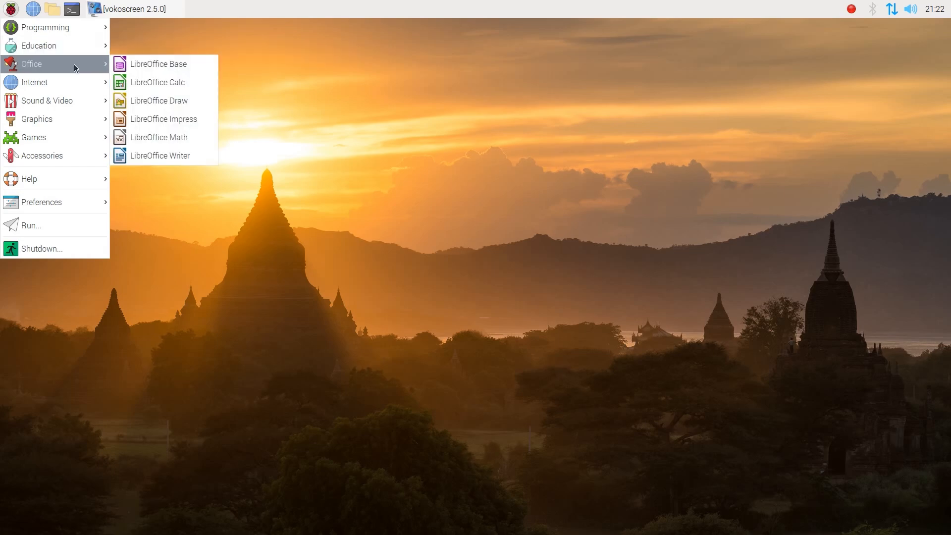
pyautogui.moveTo(78, 83)
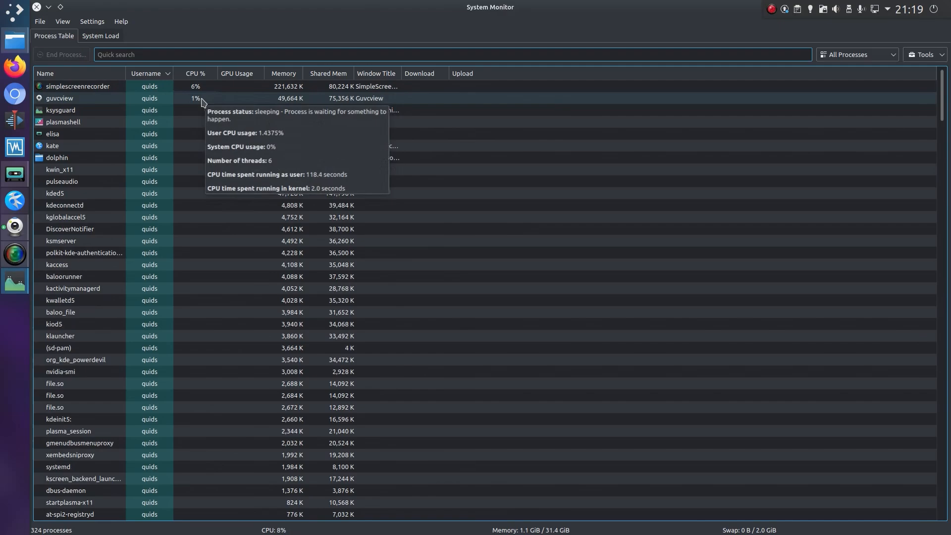
# Step: Switch System Monitor to the System Load tab with CPU, memory and network graphs
pyautogui.click(100, 35)
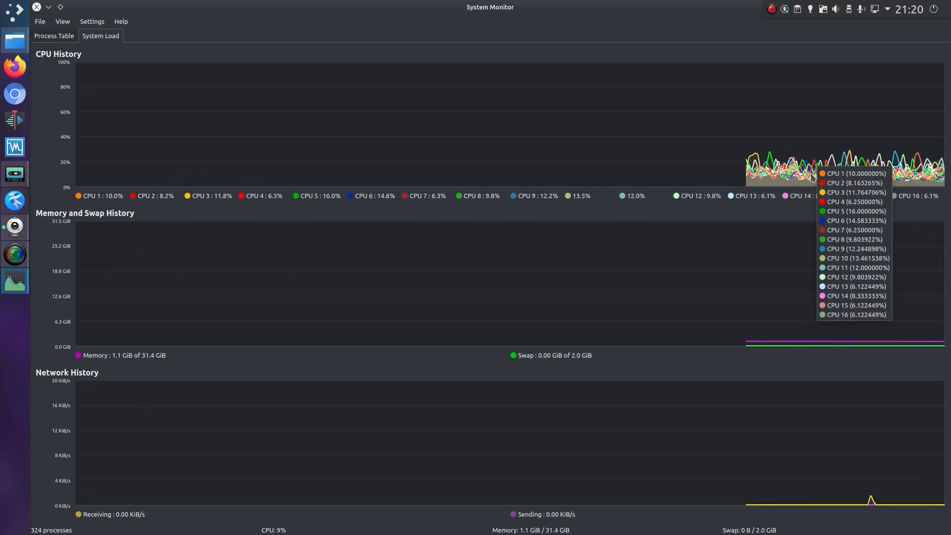
pyautogui.moveTo(903, 207)
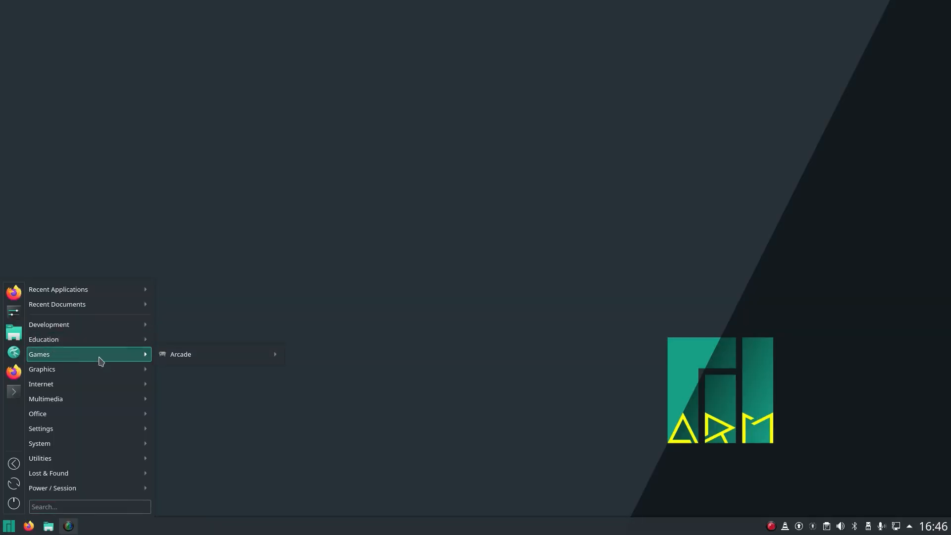
# Step: Launch KBreakOut from Games > Arcade and fire the ball to start Level 1
pyautogui.click(325, 362)
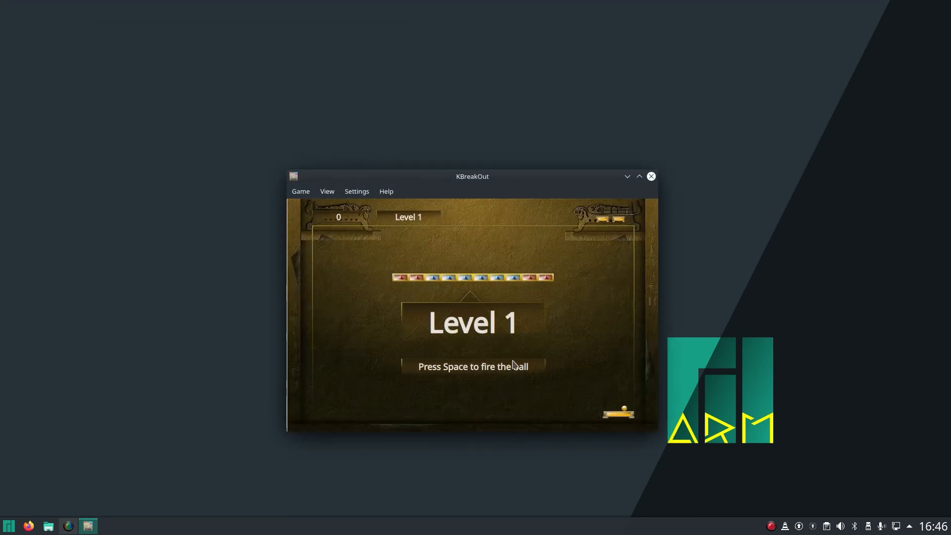
pyautogui.press('space')
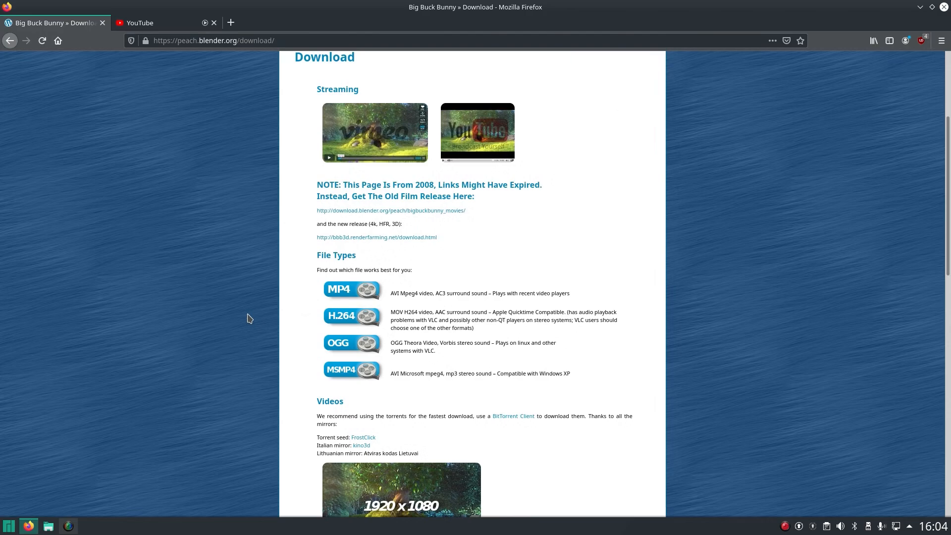
pyautogui.moveTo(375, 292)
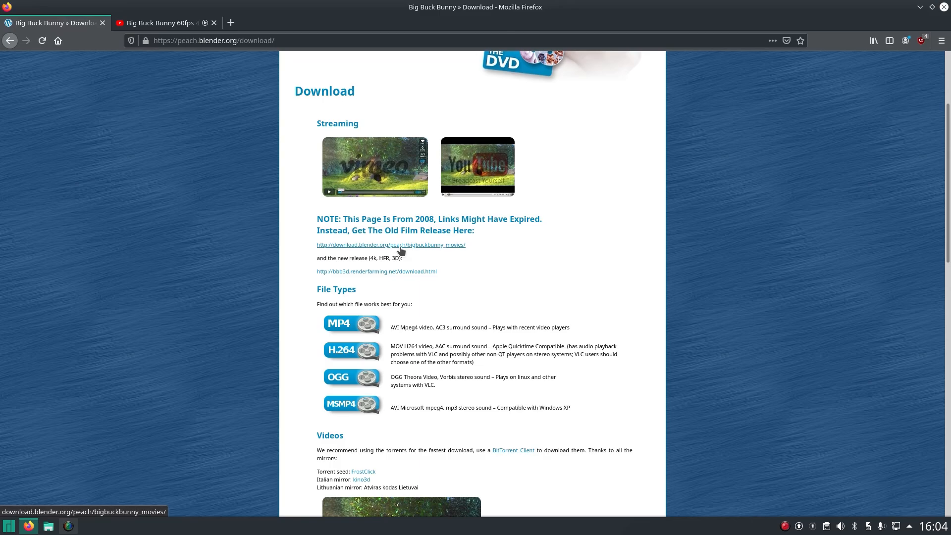
# Step: Download the 1920x1080 MP4 Big Buck Bunny from the Italy mirror under Videos
pyautogui.scroll(-3)
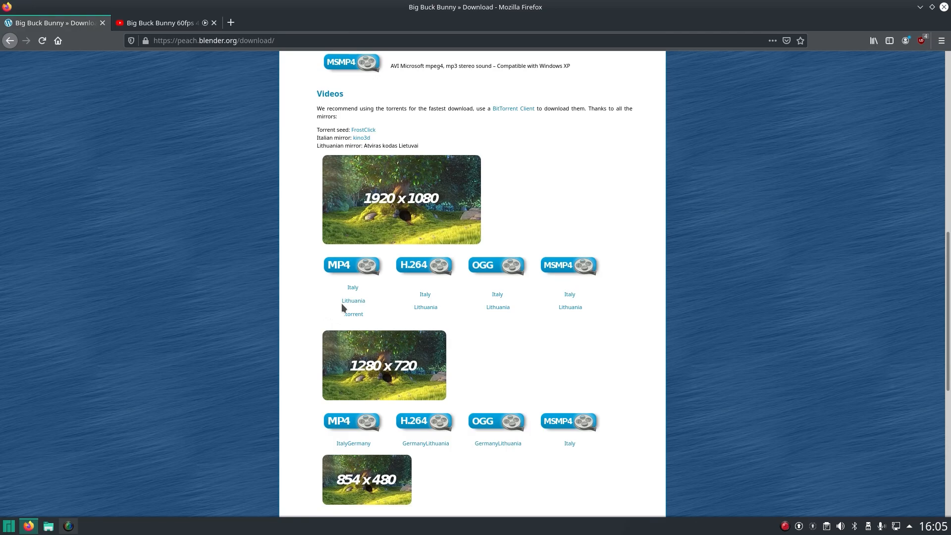
pyautogui.moveTo(352, 287)
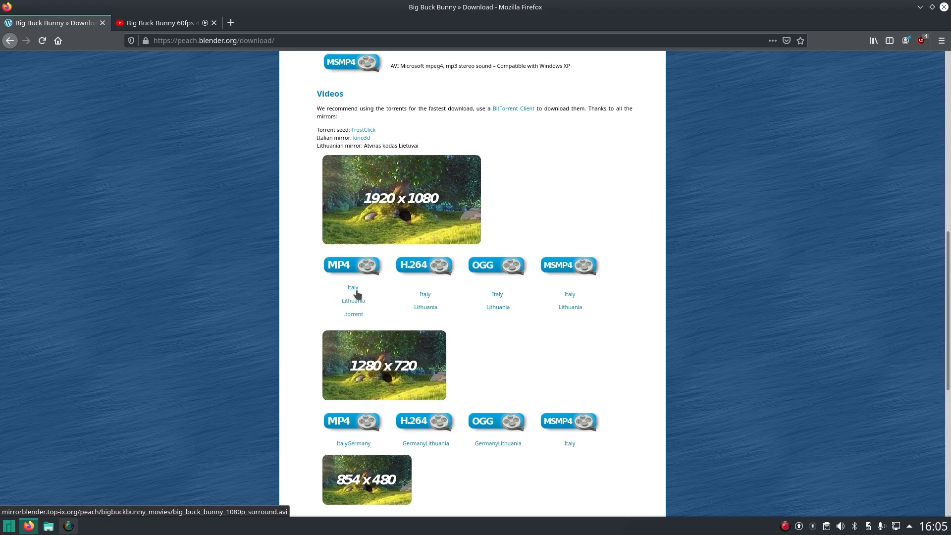
pyautogui.click(352, 287)
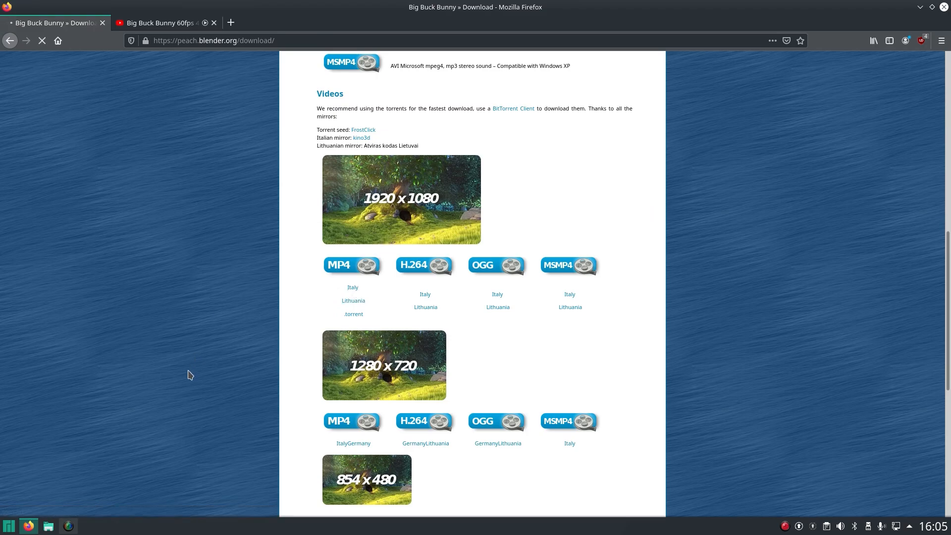
pyautogui.moveTo(389, 170)
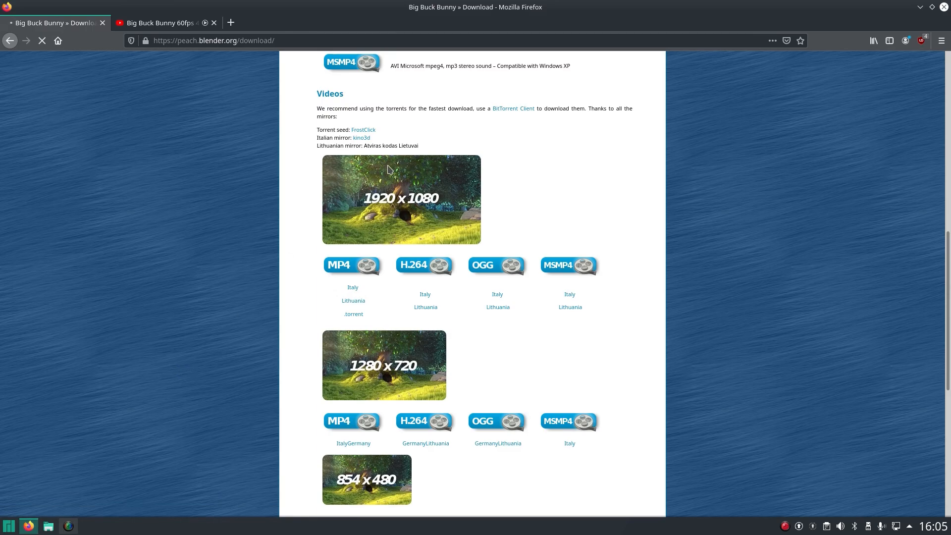
pyautogui.scroll(-3)
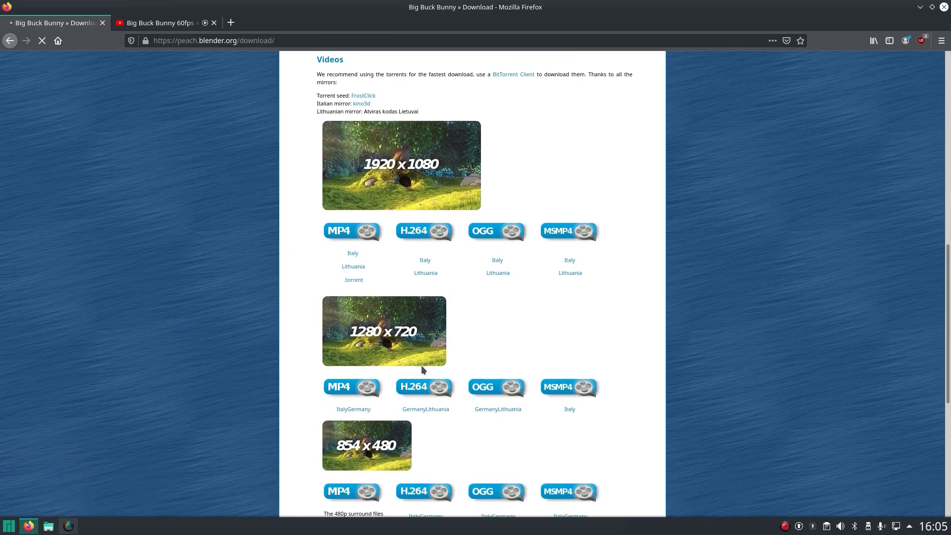
pyautogui.moveTo(388, 351)
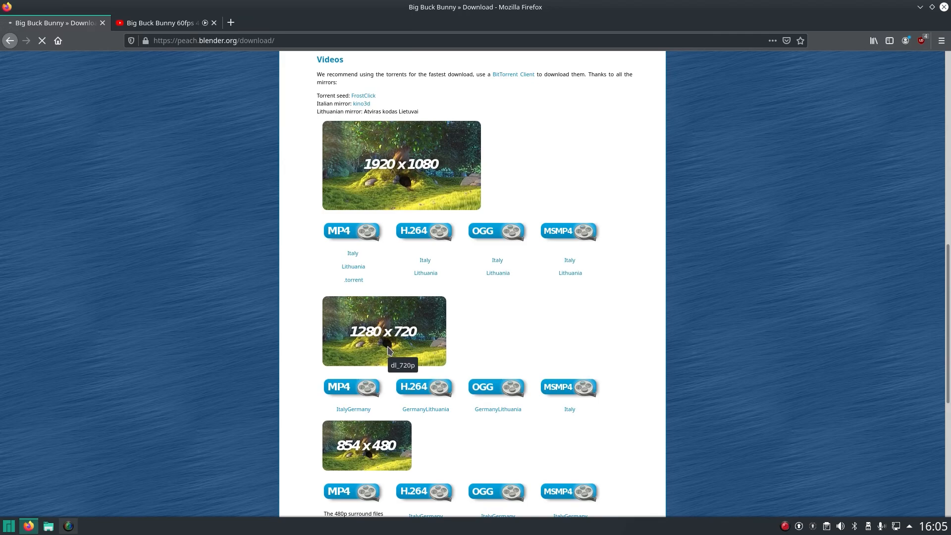
pyautogui.moveTo(375, 349)
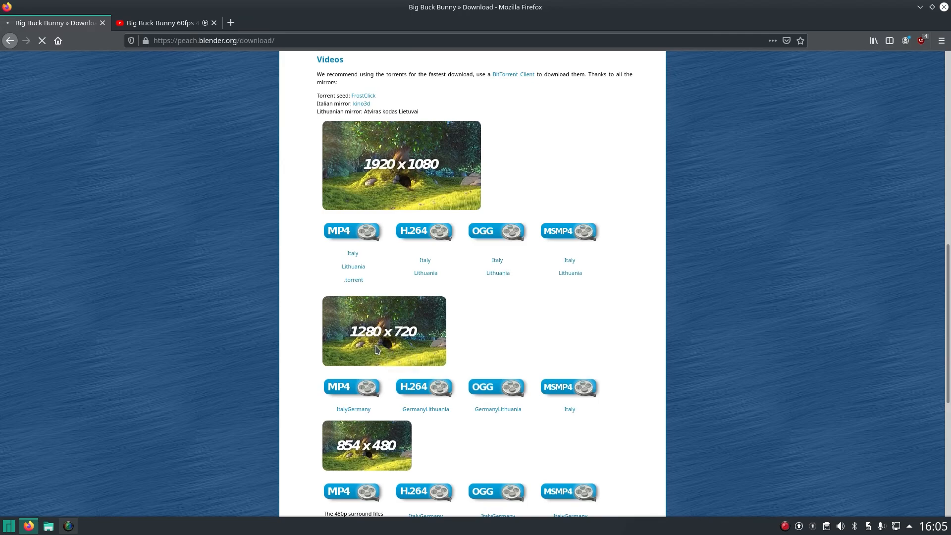
pyautogui.scroll(-3)
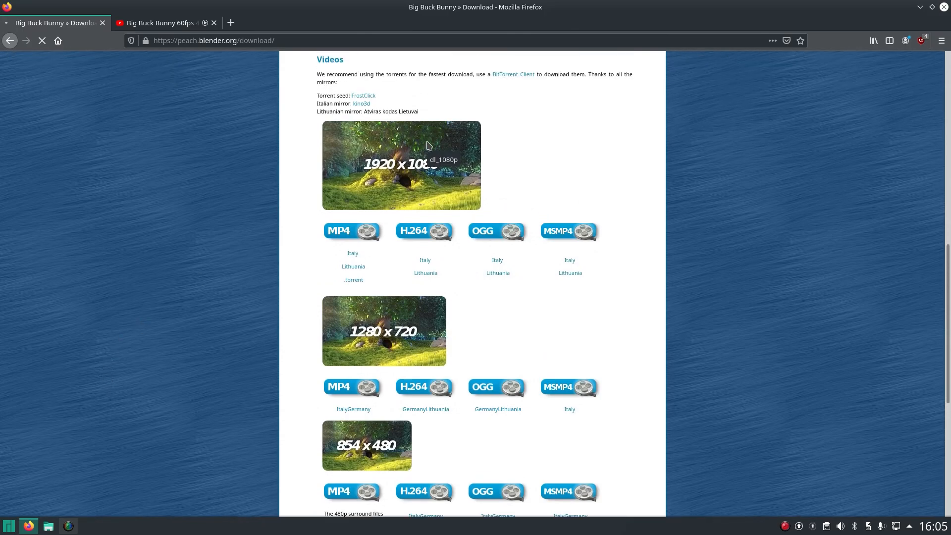
pyautogui.moveTo(122, 68)
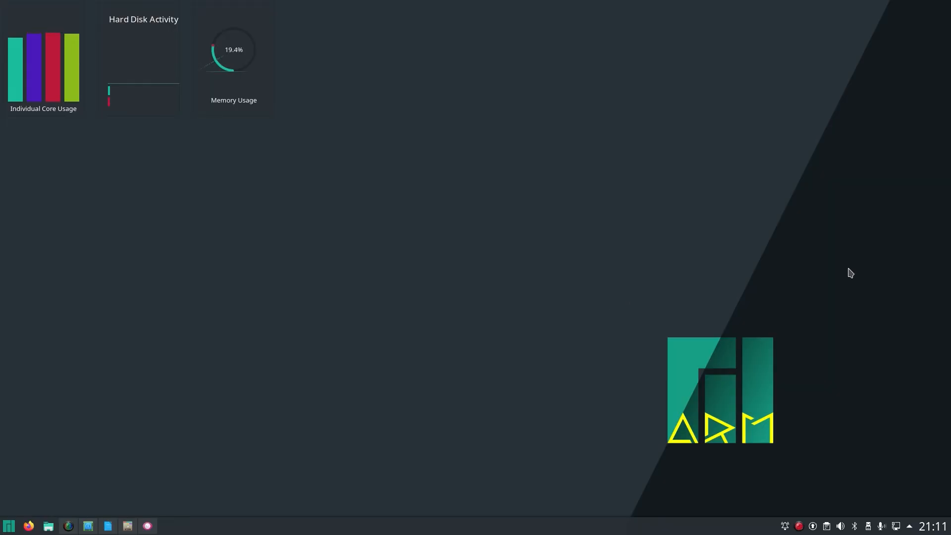
pyautogui.moveTo(909, 347)
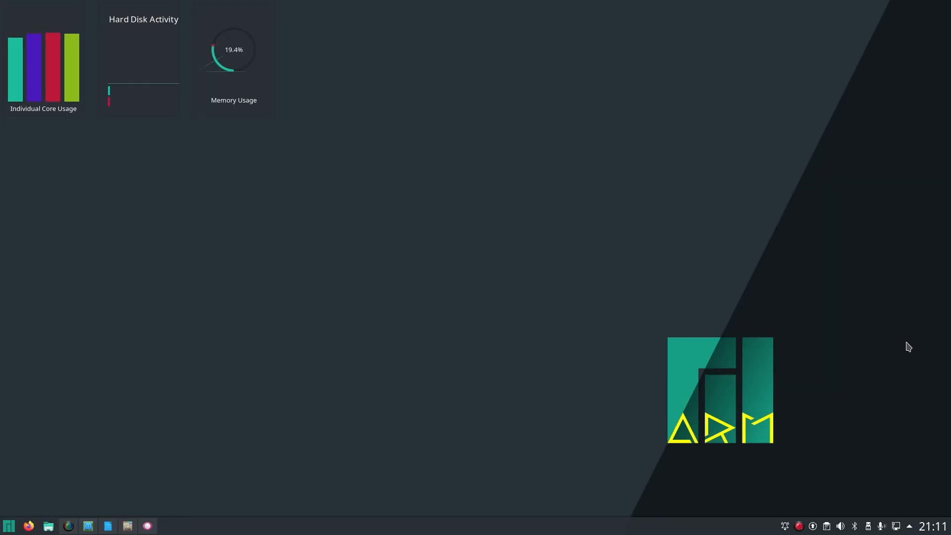
# Step: Launch Firefox from the taskbar and play Big Buck Bunny 60fps 4K on YouTube
pyautogui.click(840, 527)
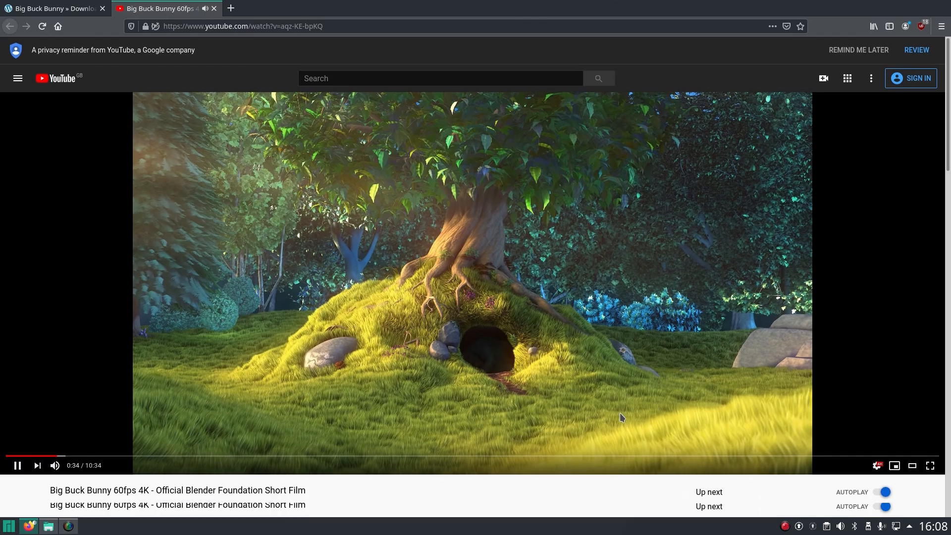
# Step: Watch the film fullscreen and check the playback quality is 2160p60
pyautogui.click(930, 465)
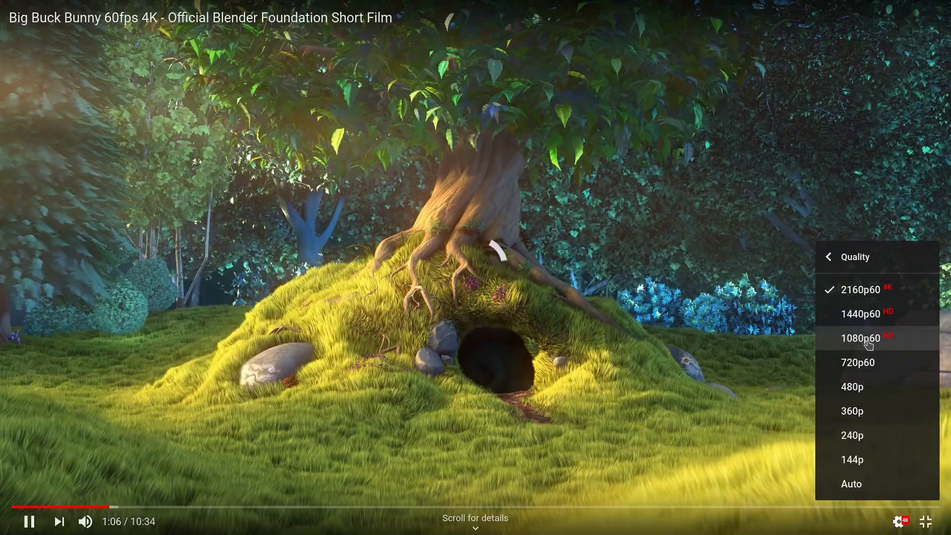
pyautogui.click(861, 338)
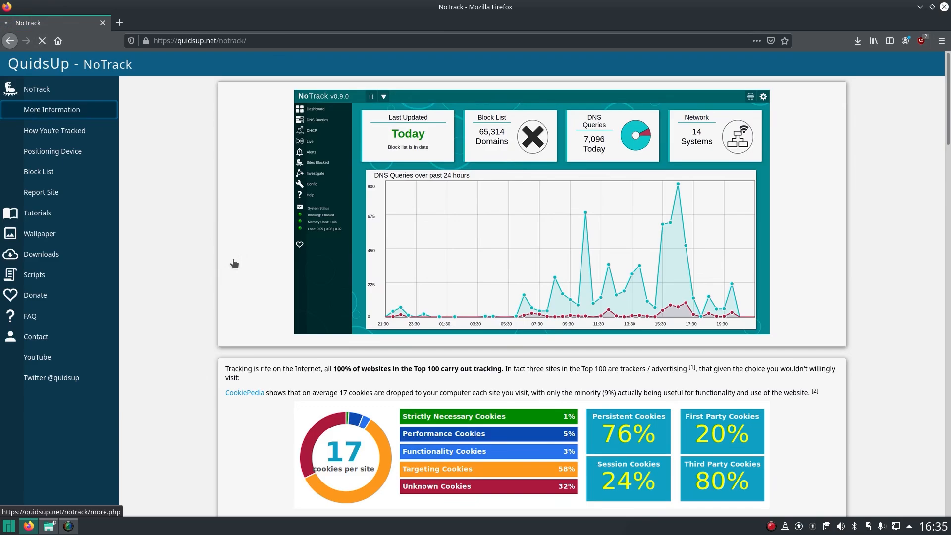
# Step: Visit NoTrack's More Information and Positioning Device pages, then browse the Wallpaper gallery
pyautogui.click(52, 110)
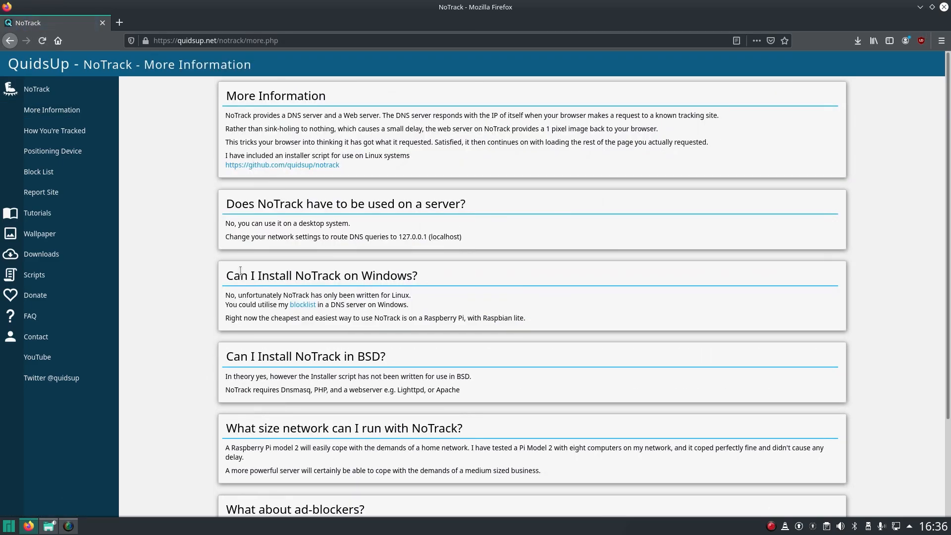
pyautogui.scroll(-3)
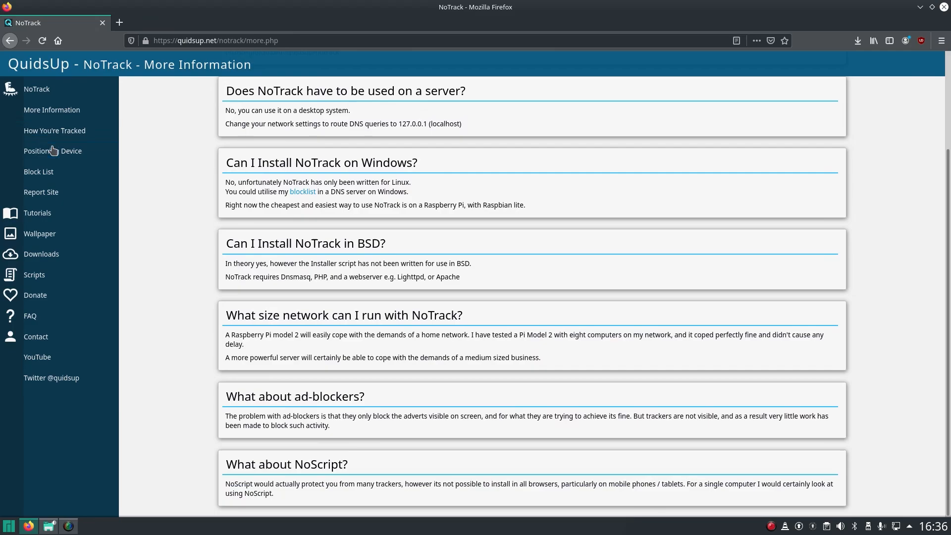
pyautogui.click(52, 150)
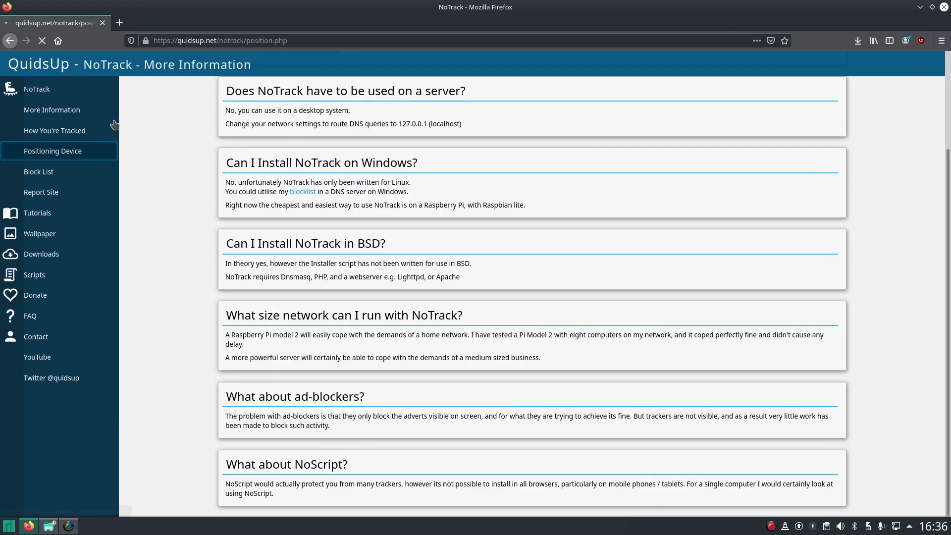
pyautogui.click(52, 151)
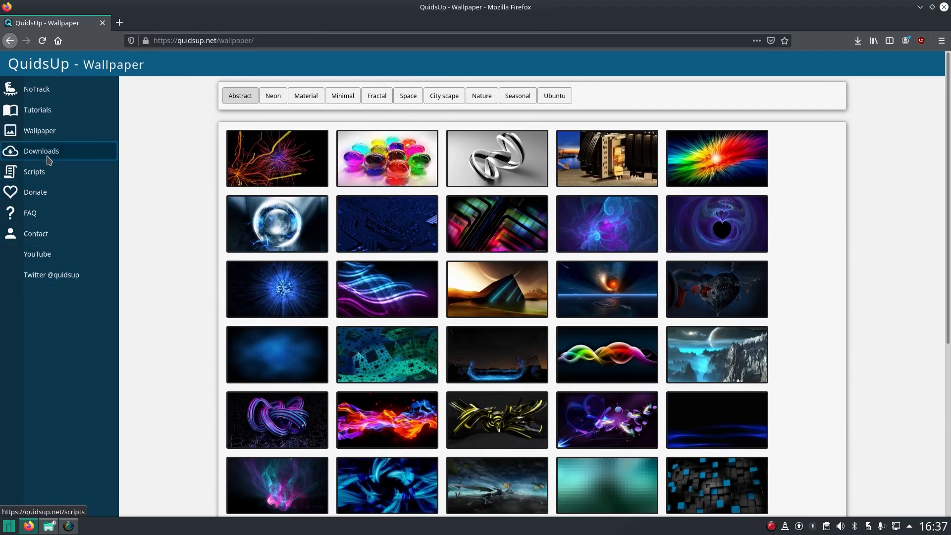
pyautogui.moveTo(52, 275)
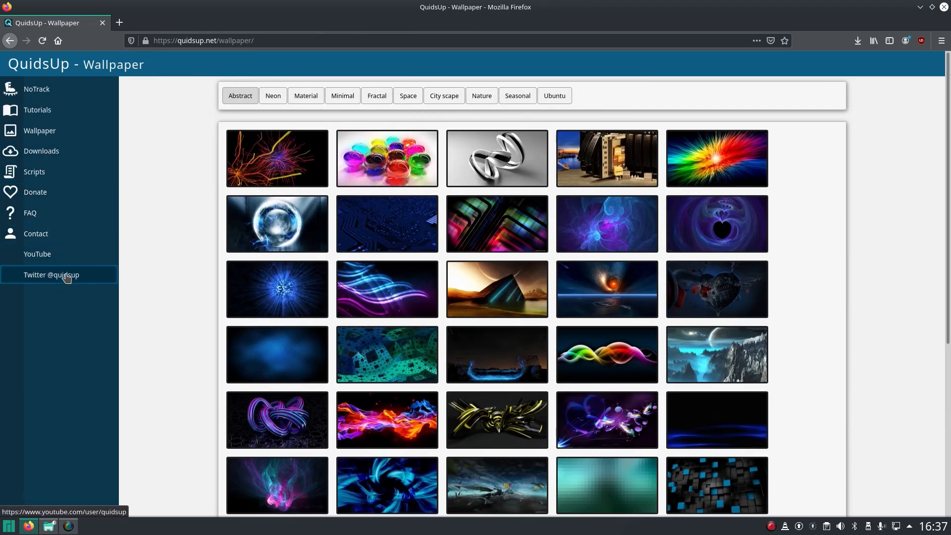
pyautogui.scroll(-3)
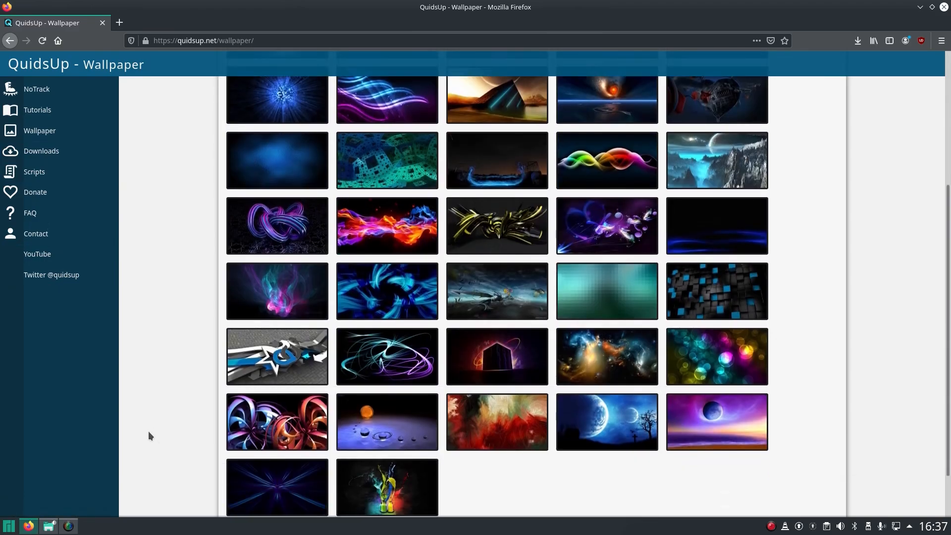
pyautogui.scroll(3)
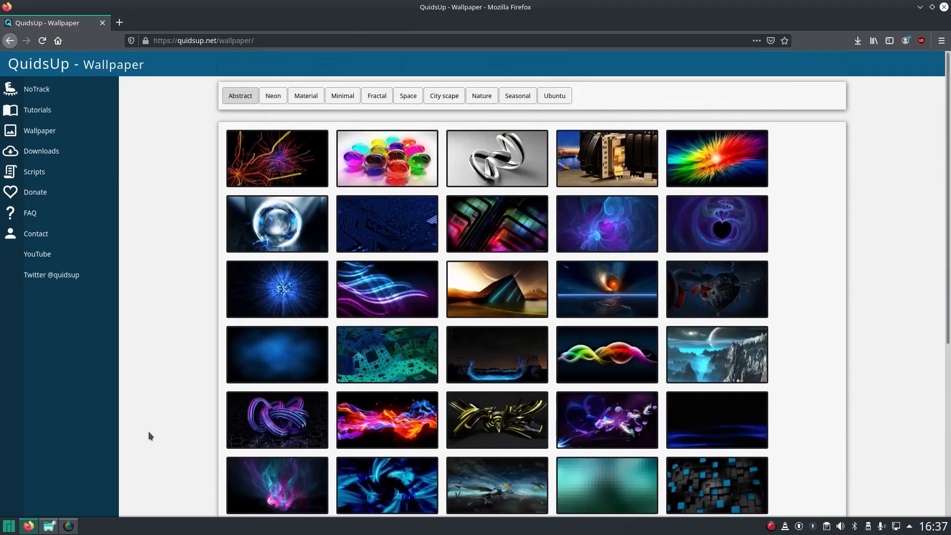
# Step: Search Google for 'quidsup youtube' and open the 'quidsup - YouTube' result
pyautogui.click(203, 41)
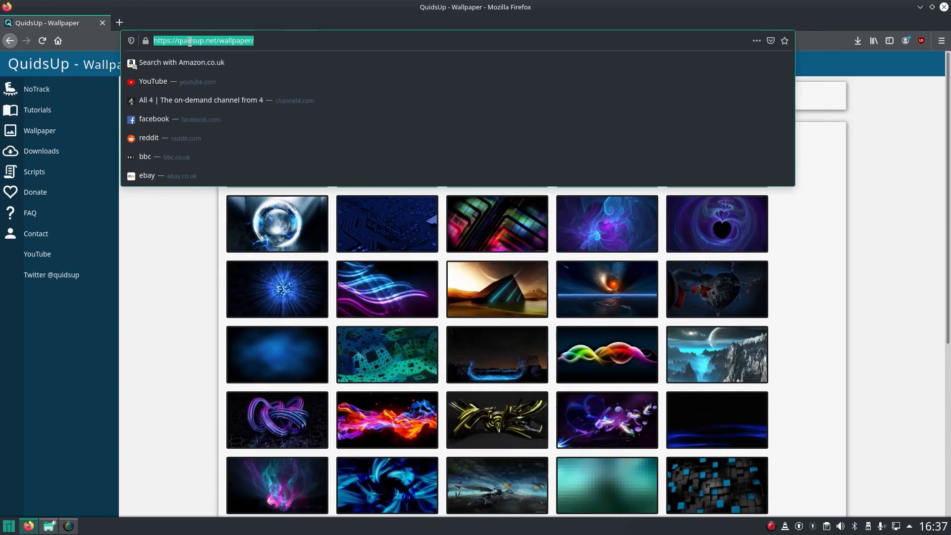
pyautogui.write('q')
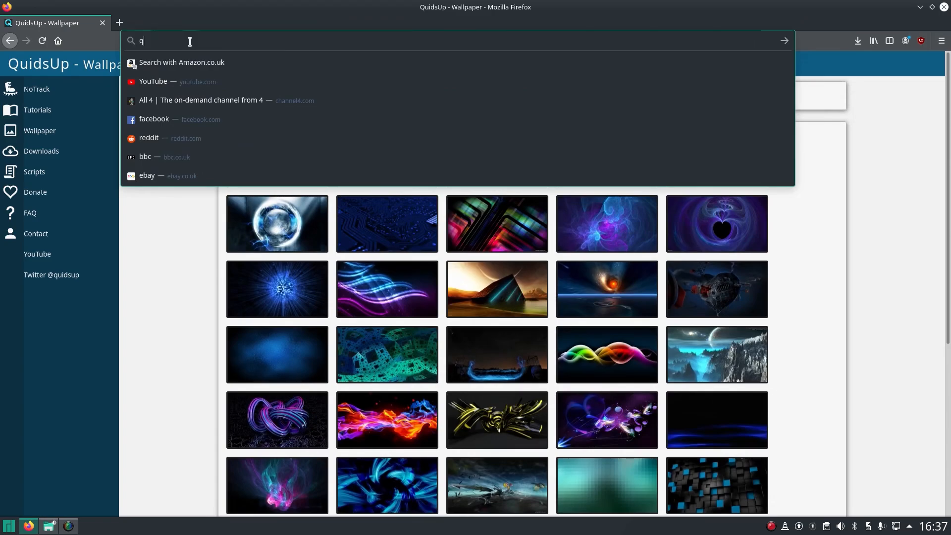
pyautogui.write('uidsup youtub')
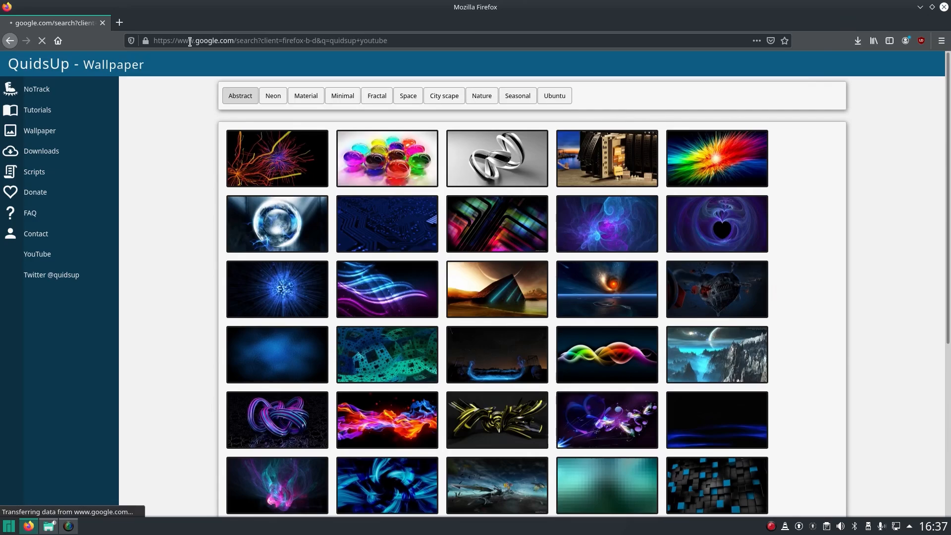
pyautogui.click(10, 41)
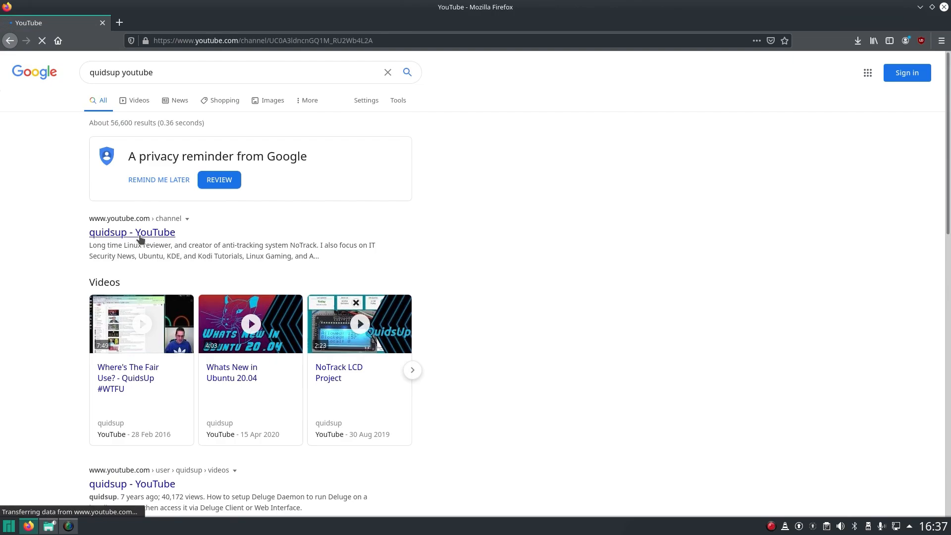
# Step: Open the quidsup channel's VIDEOS tab and scroll through the uploads grid
pyautogui.click(131, 233)
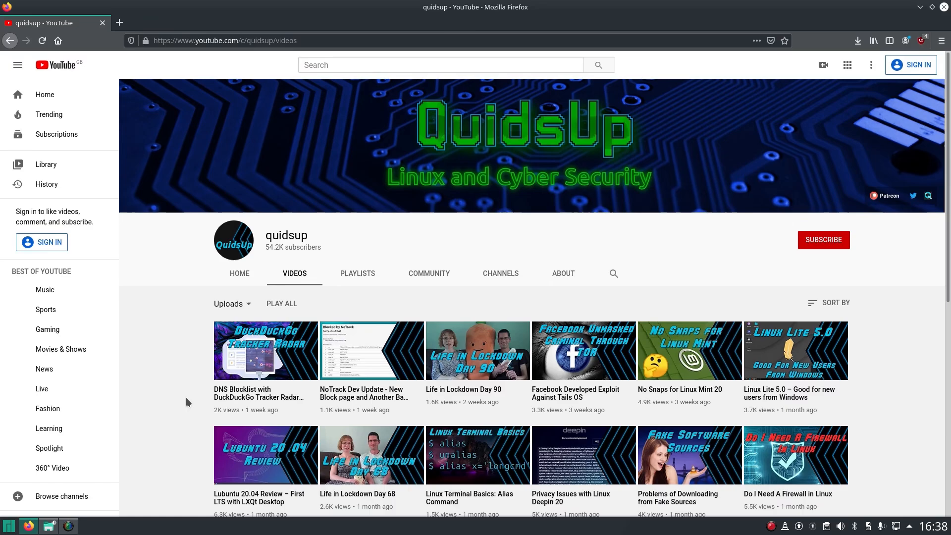
pyautogui.scroll(-3)
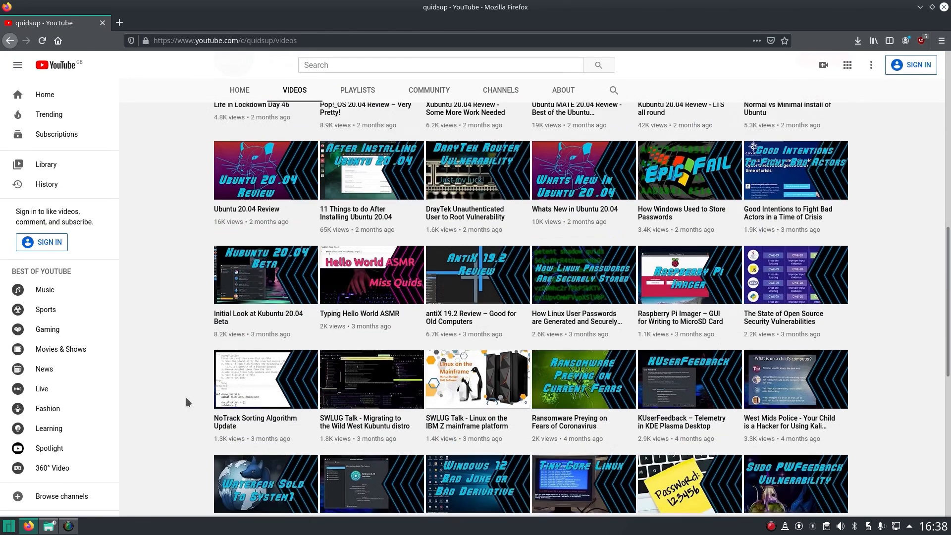